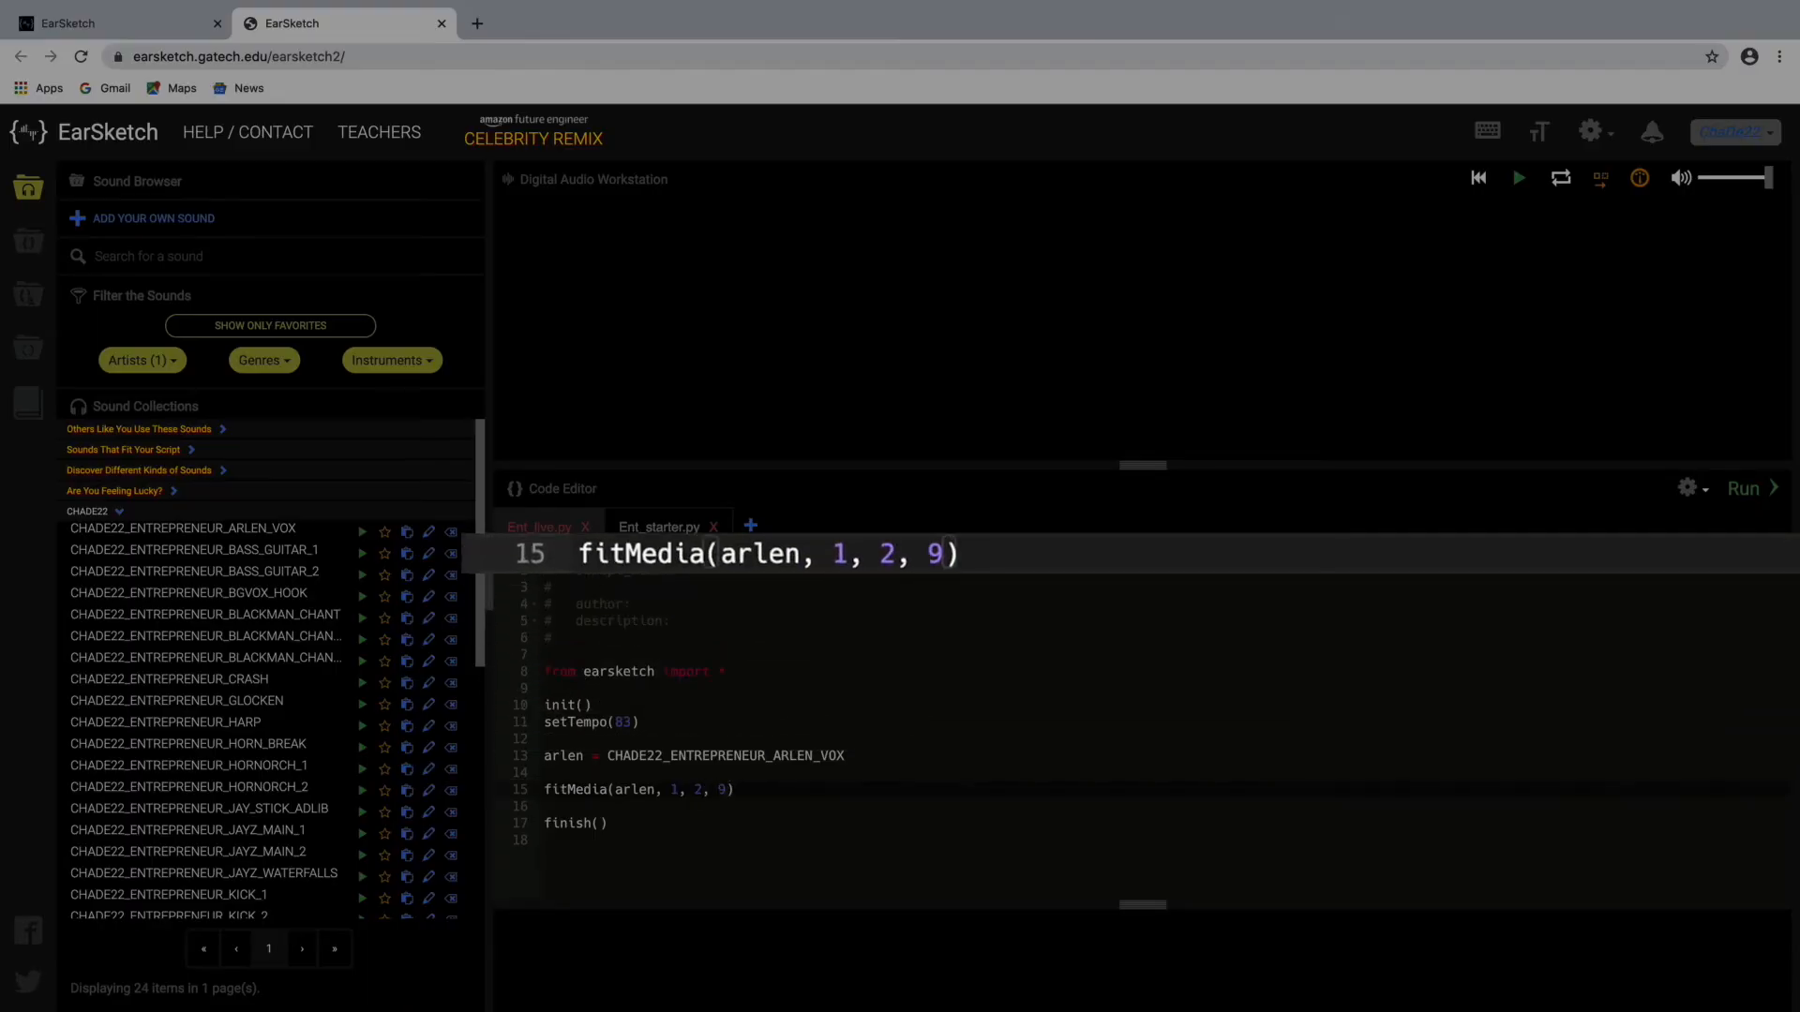
Change the ARLEN_VOX fitMedia end measure from 9 to 10.
text(0)
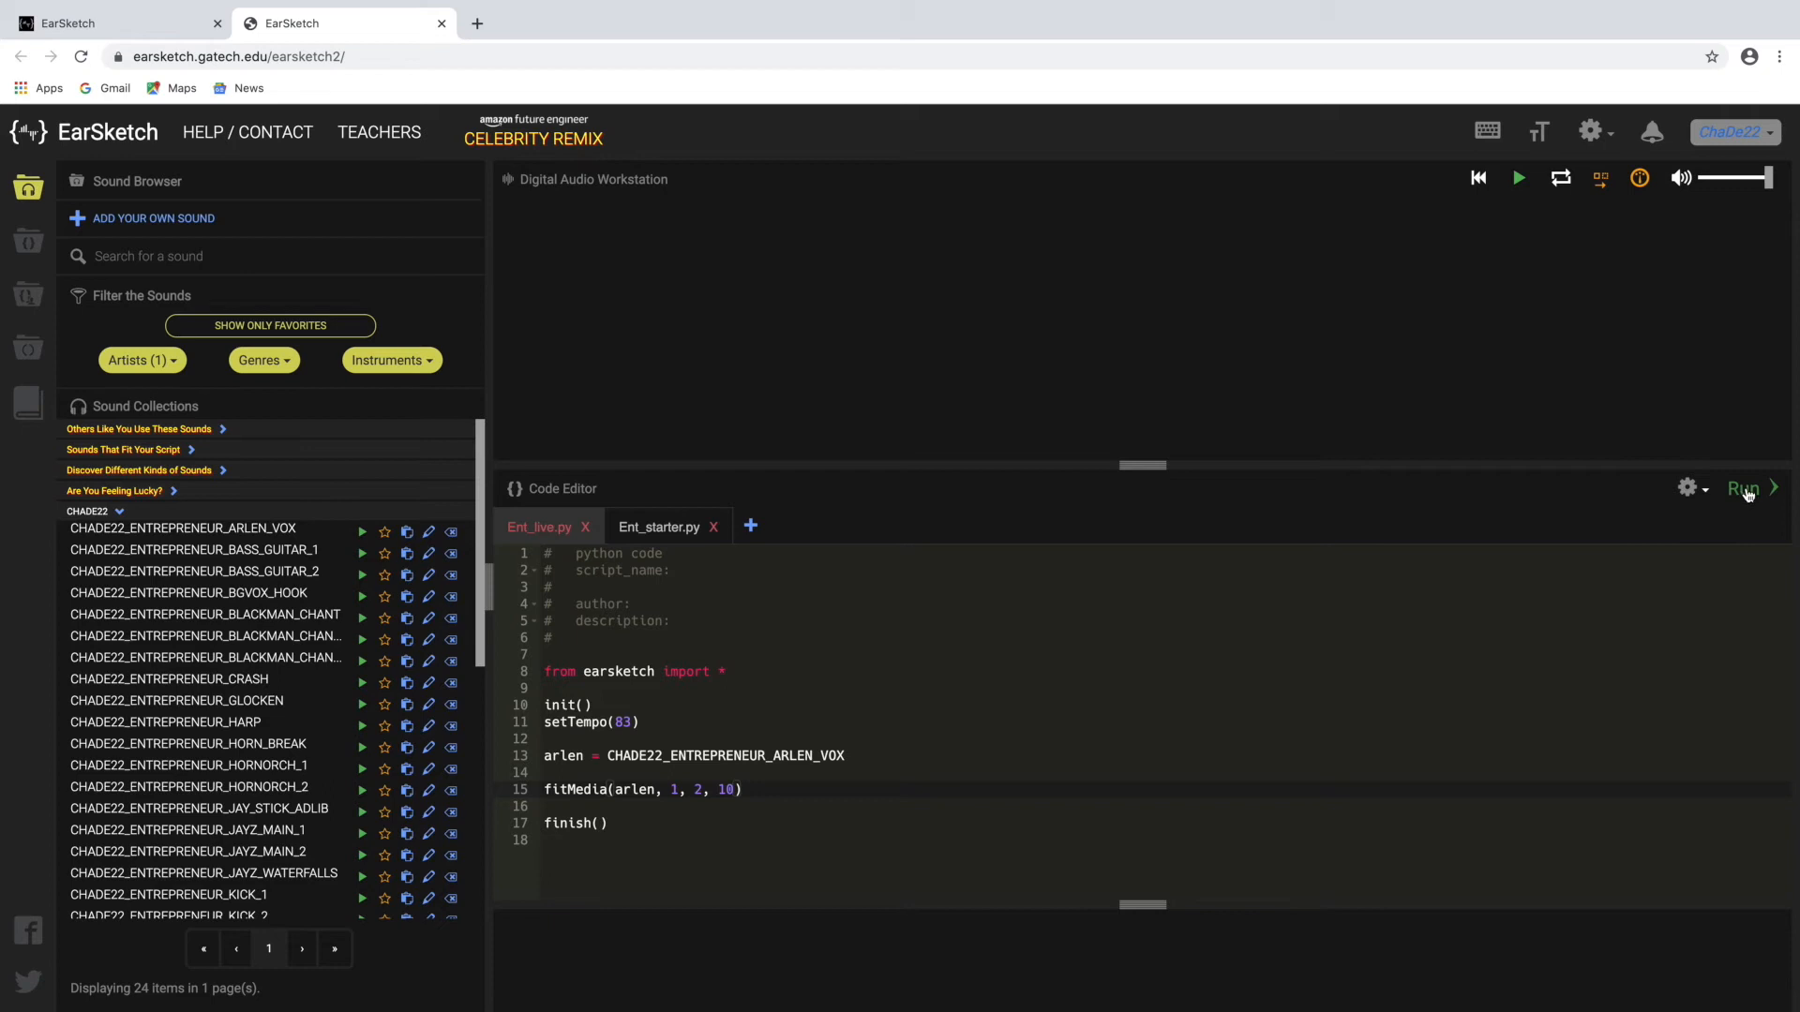
Run the script to place ARLEN_VOX on track 1, measures 2–10, and rewind playback.
click(1743, 487)
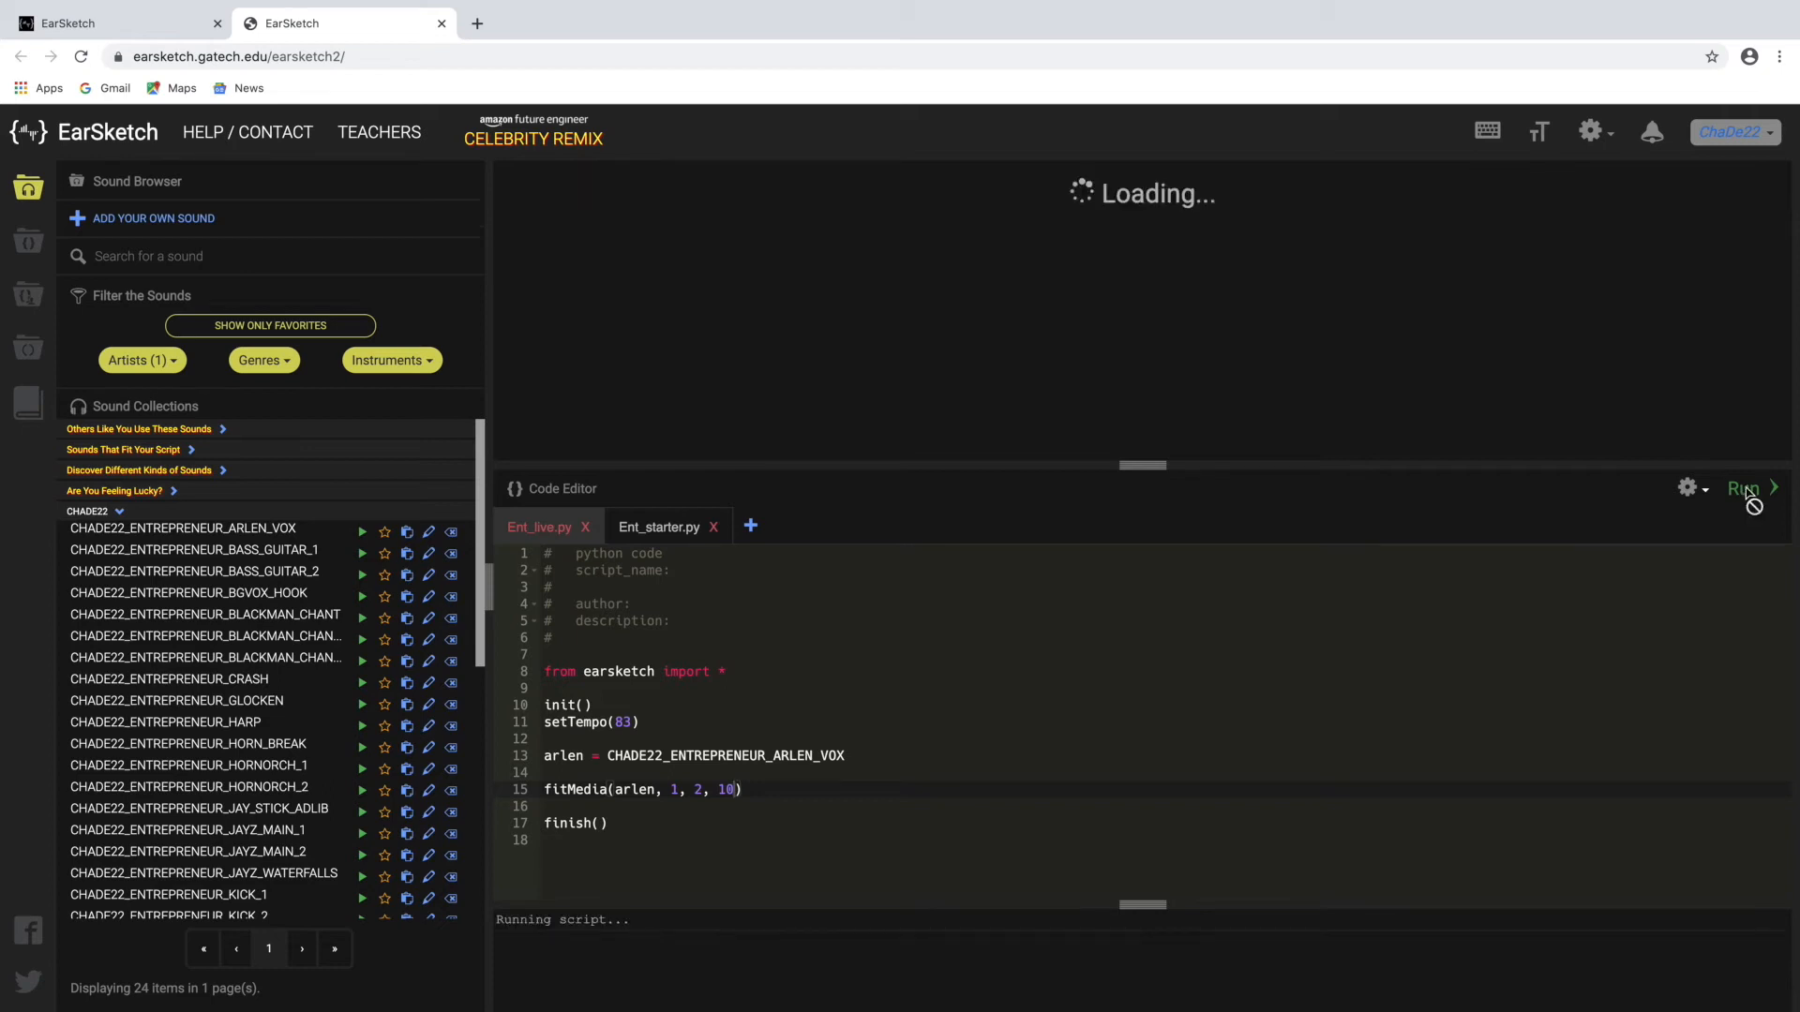
click(1743, 488)
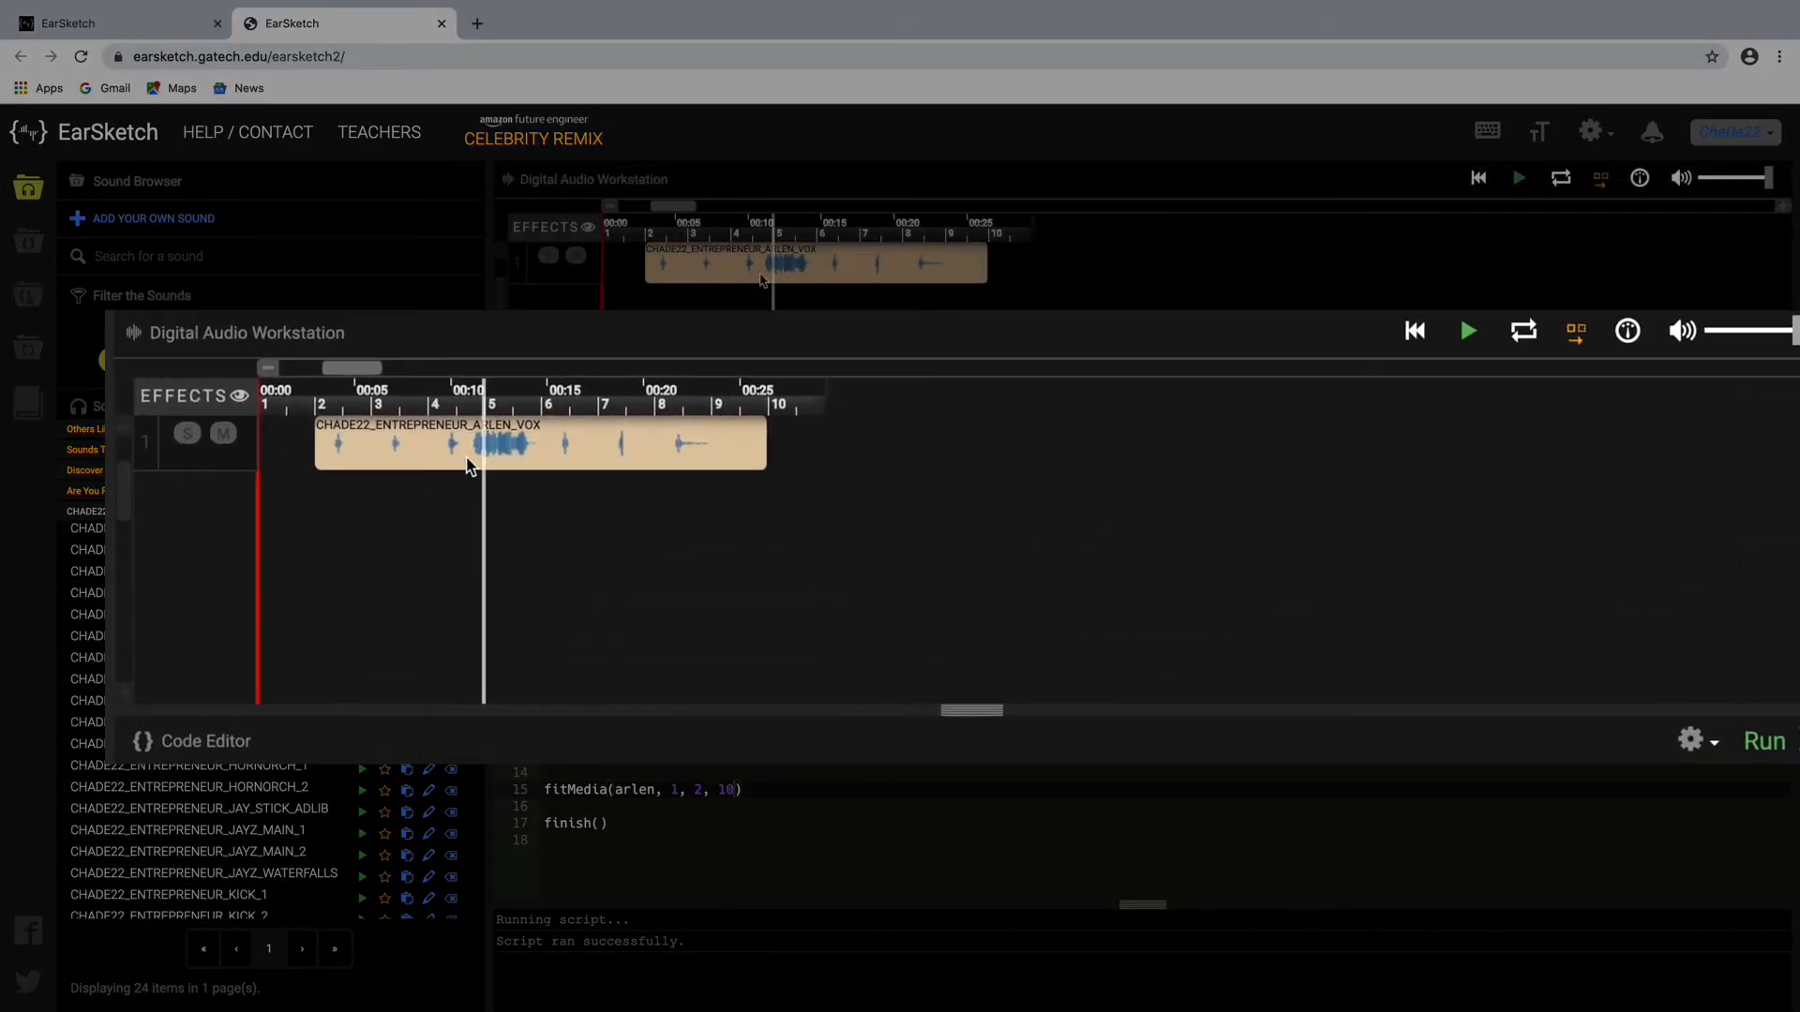
mouse_move(1556, 334)
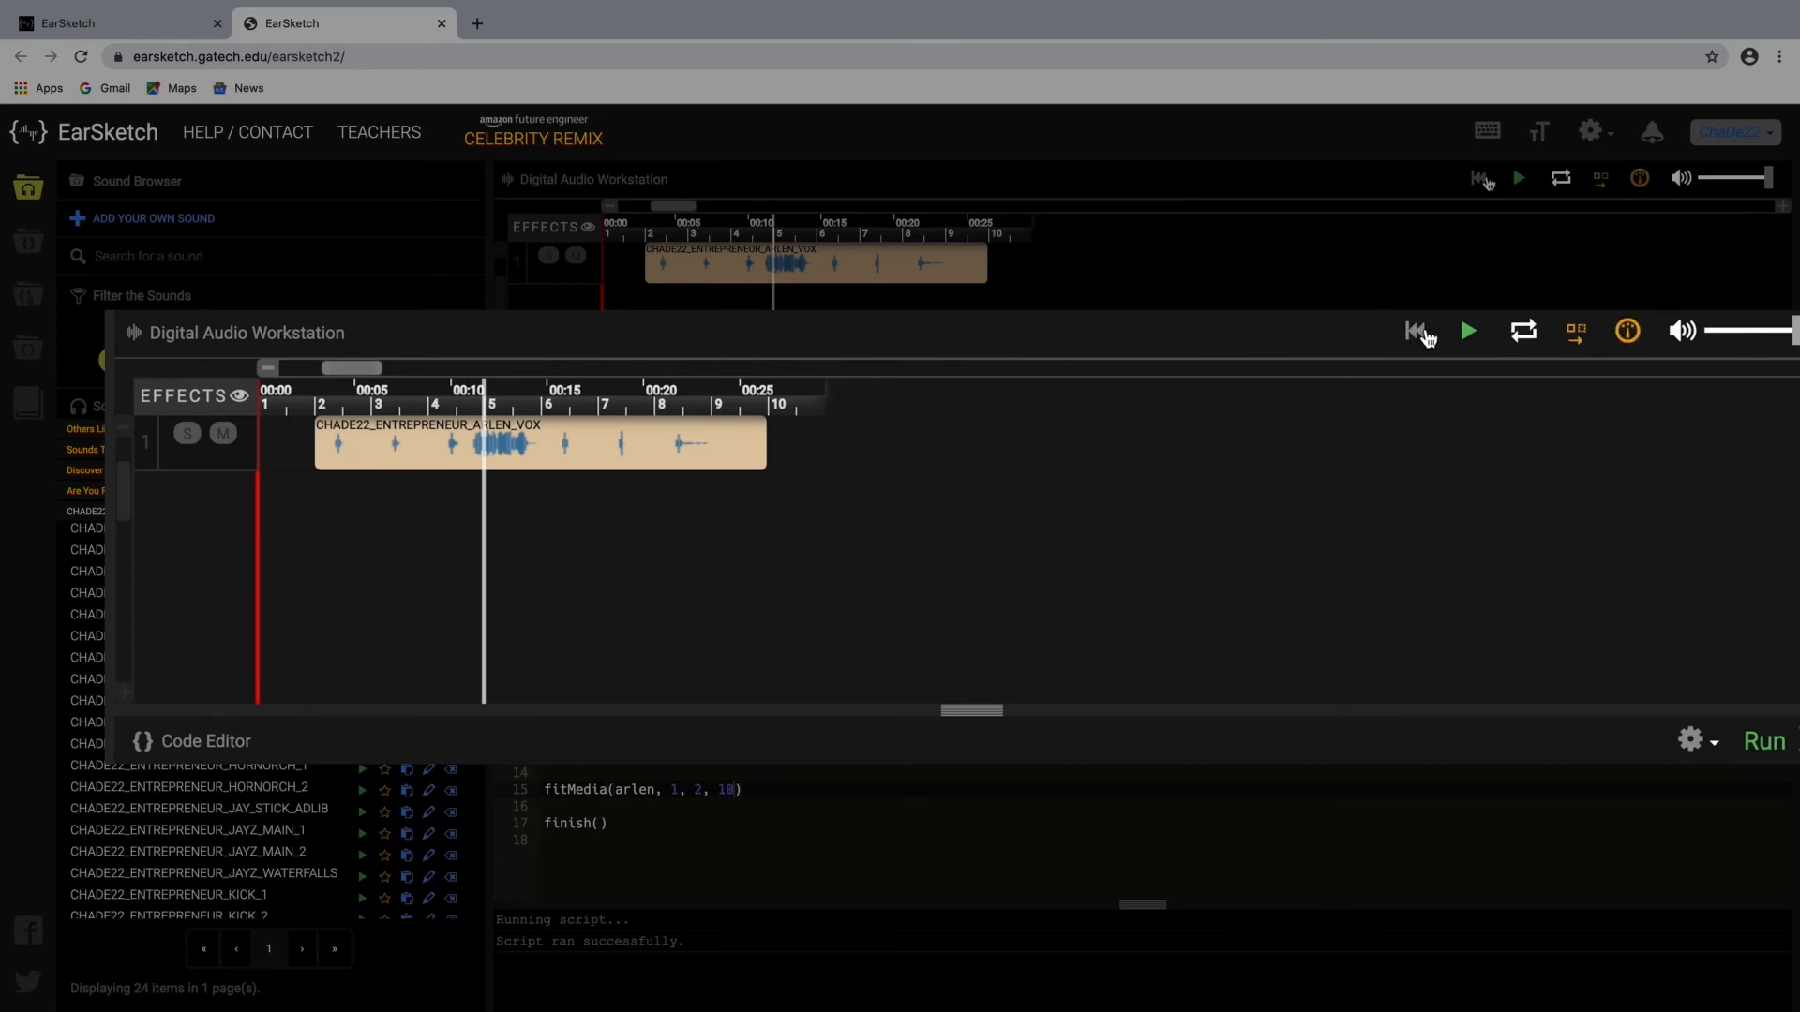
click(1468, 332)
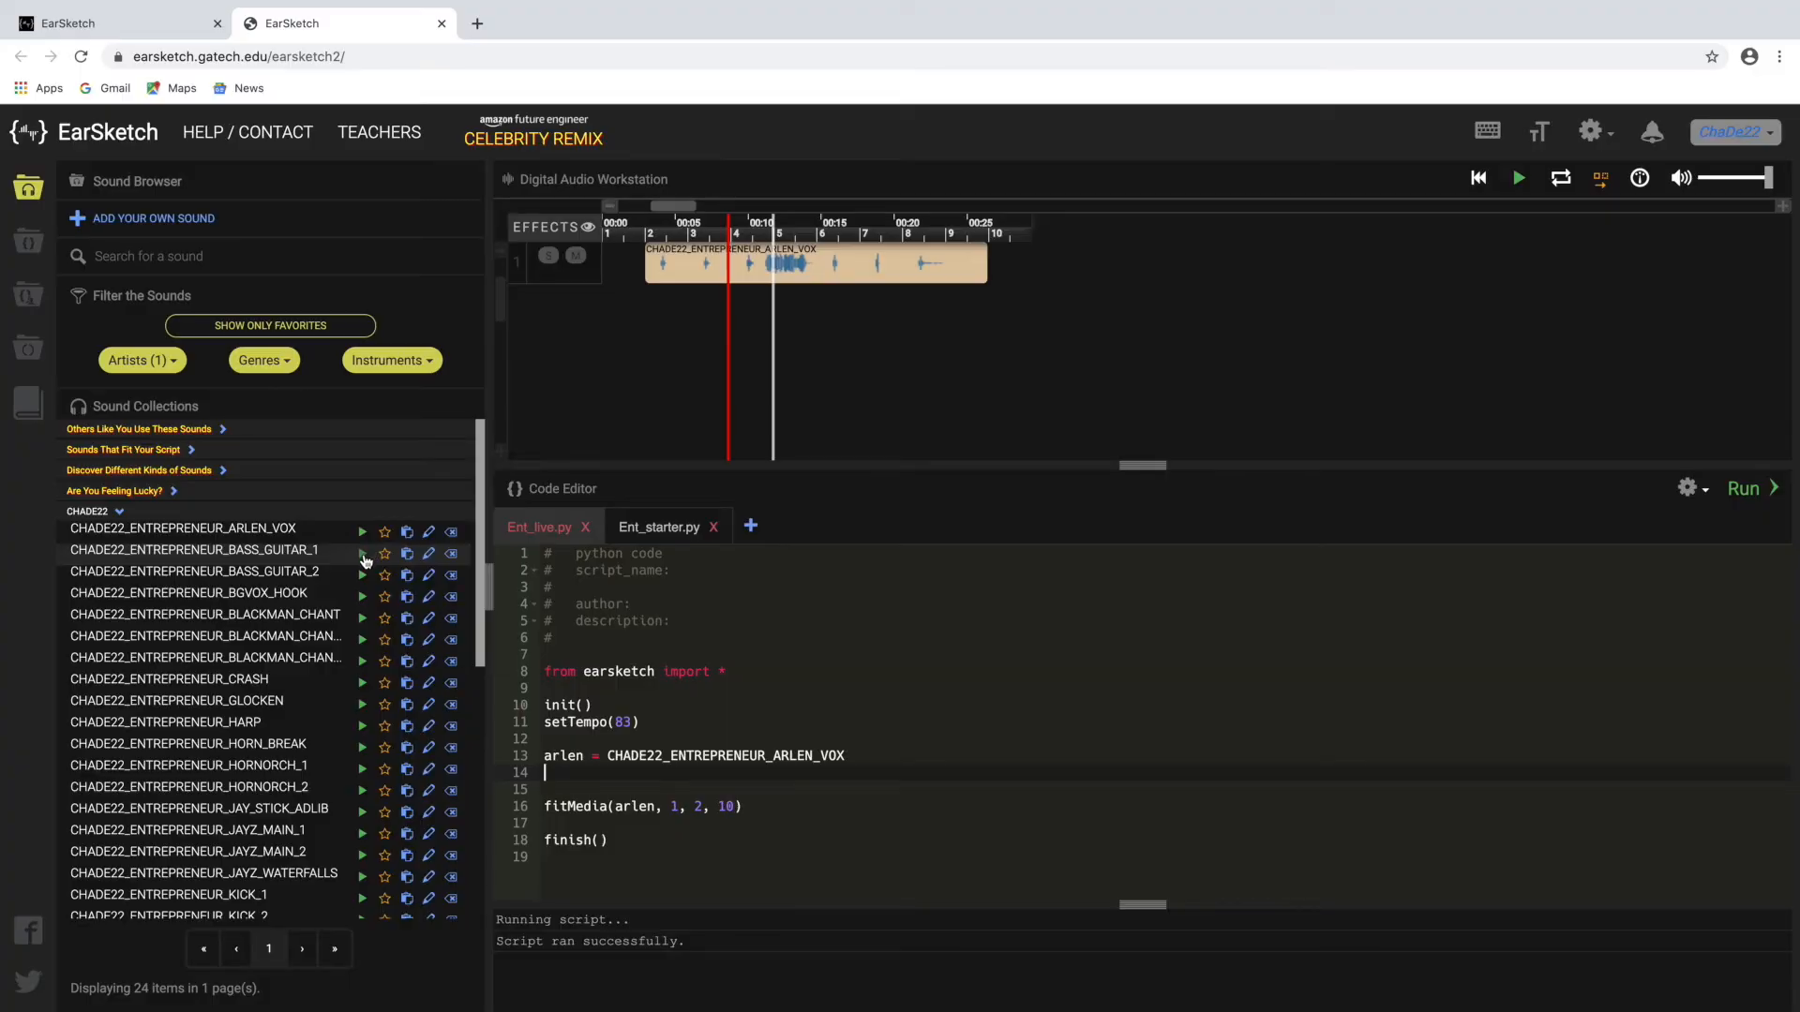
Preview CHADE22_ENTREPRENEUR_BASS_GUITAR_1 in the Sound Browser.
click(362, 553)
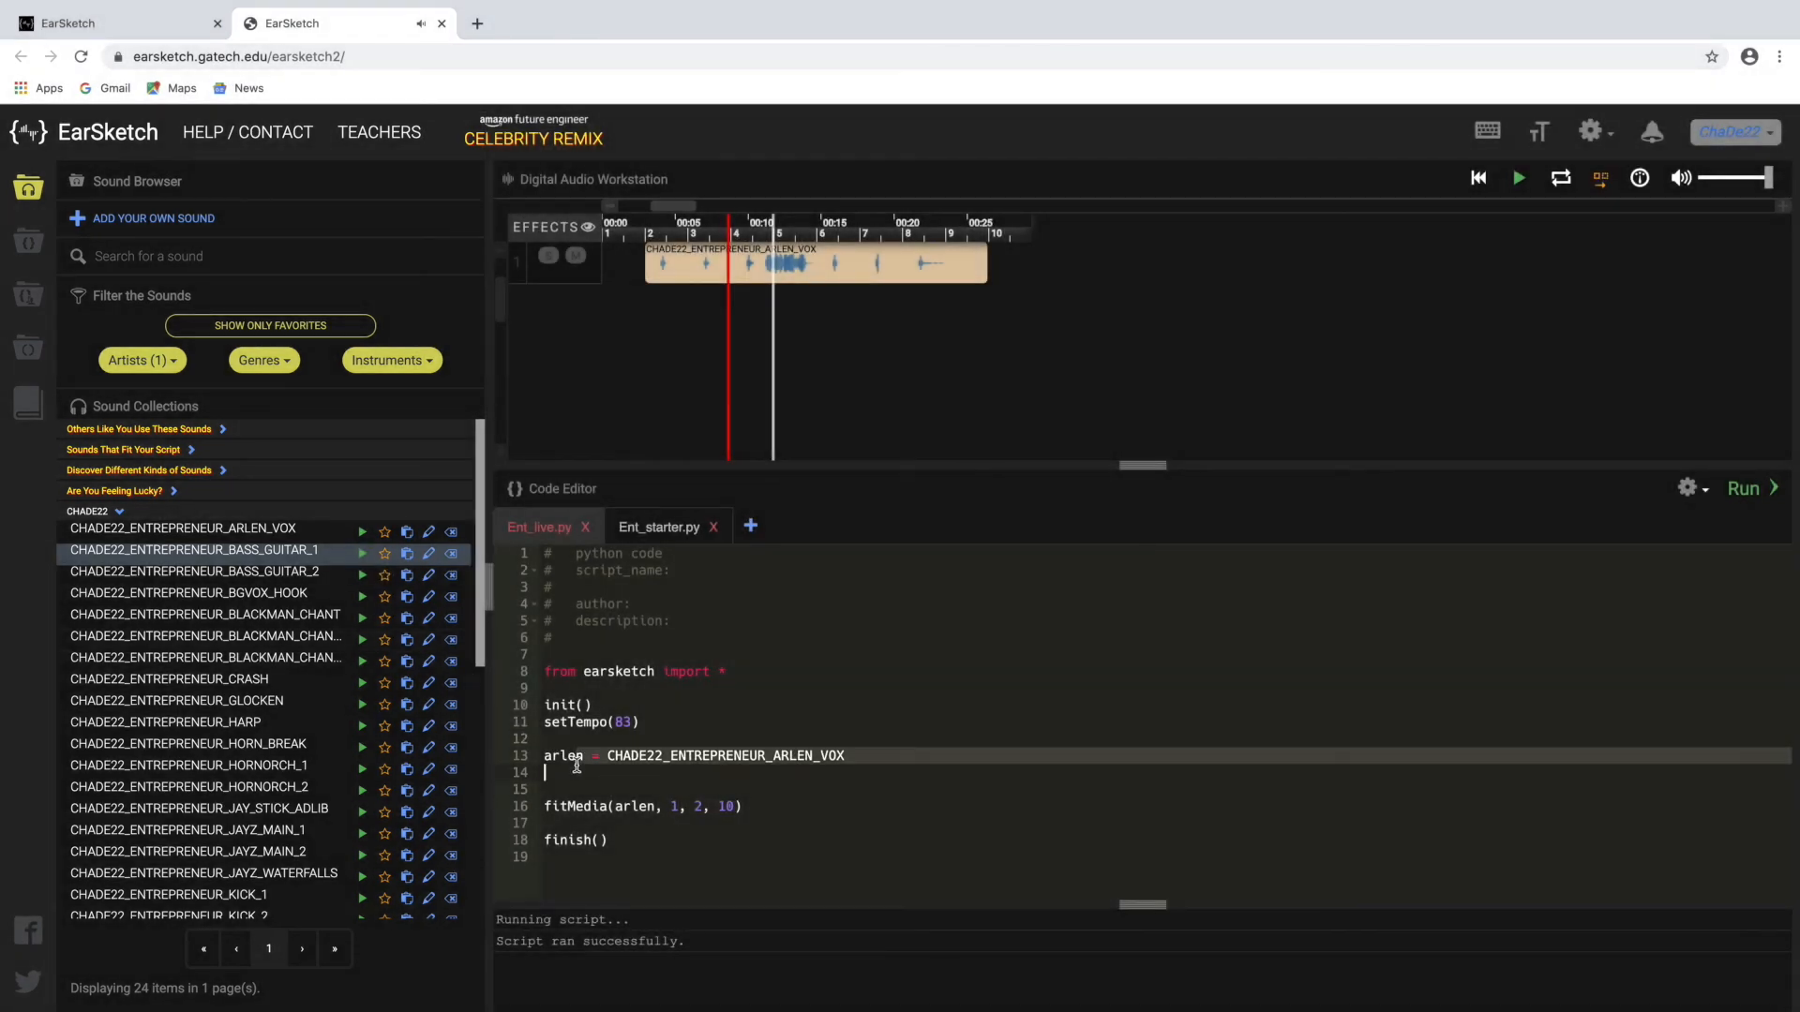
Define bass1 = CHADE22_ENTREPRENEUR_BASS_GUITAR_1 and add fitMedia(bass1, 2, 2, 10).
text(bas)
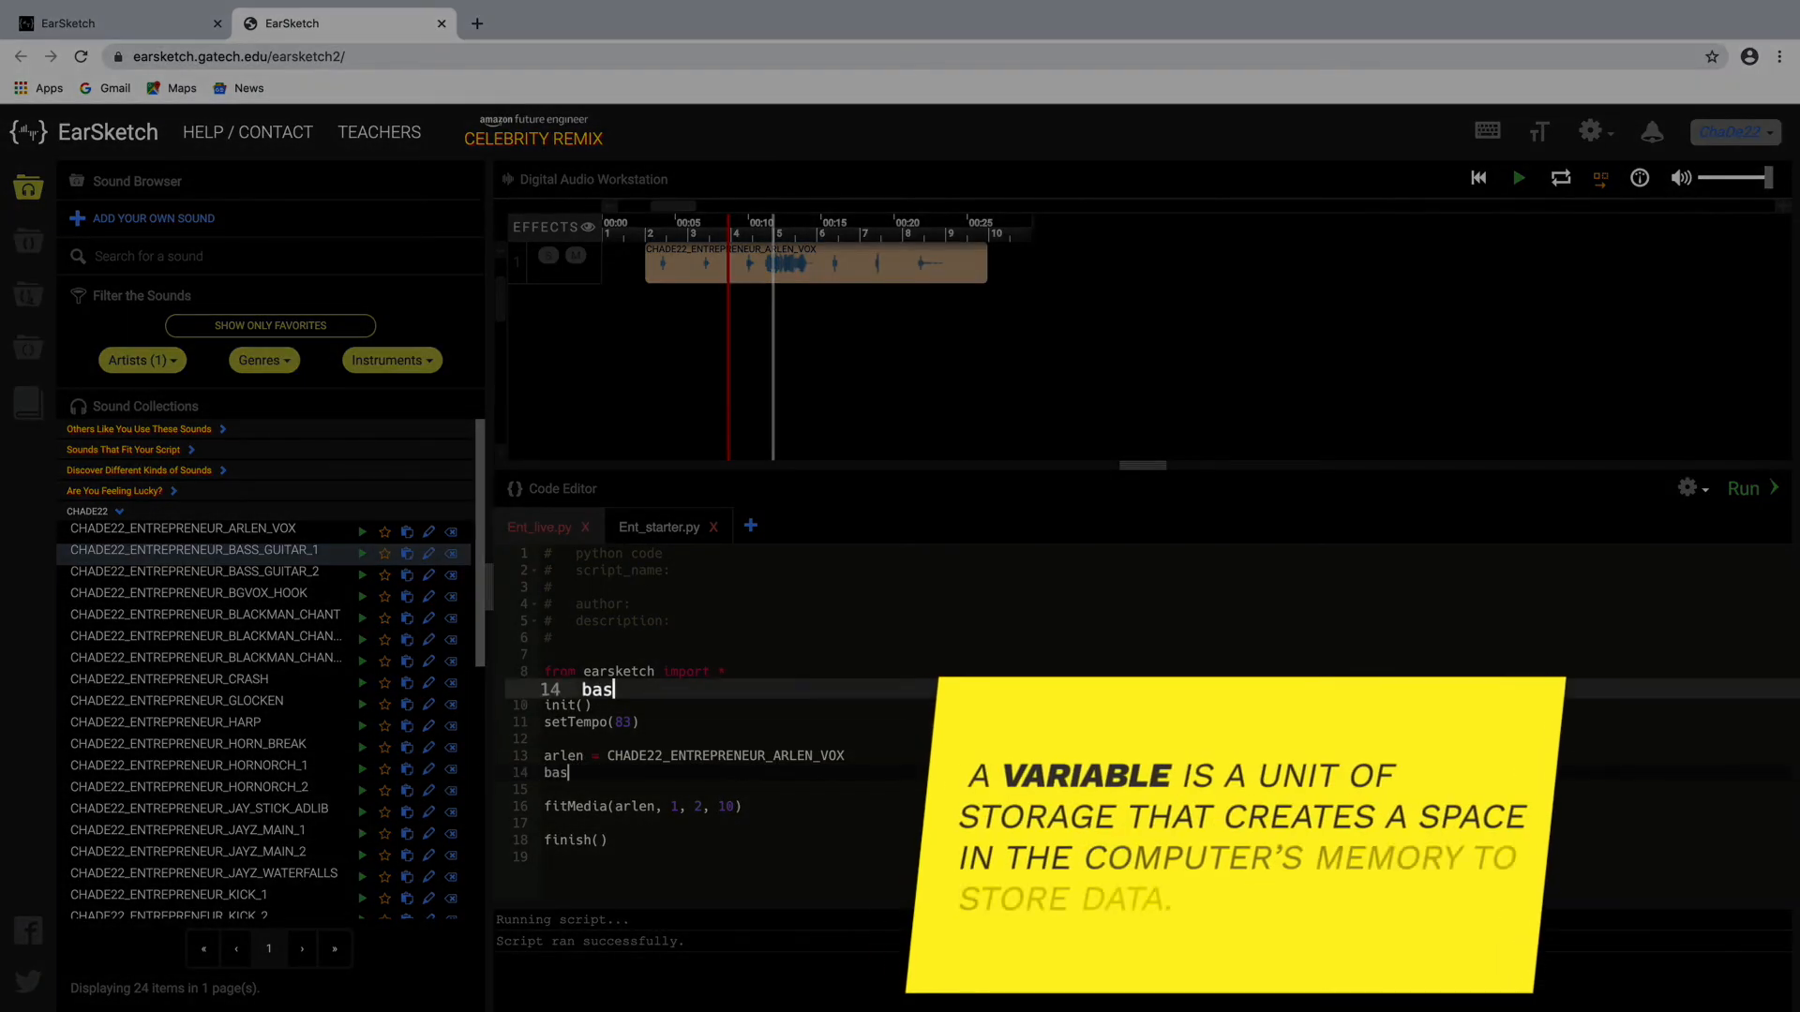
text(s1 =)
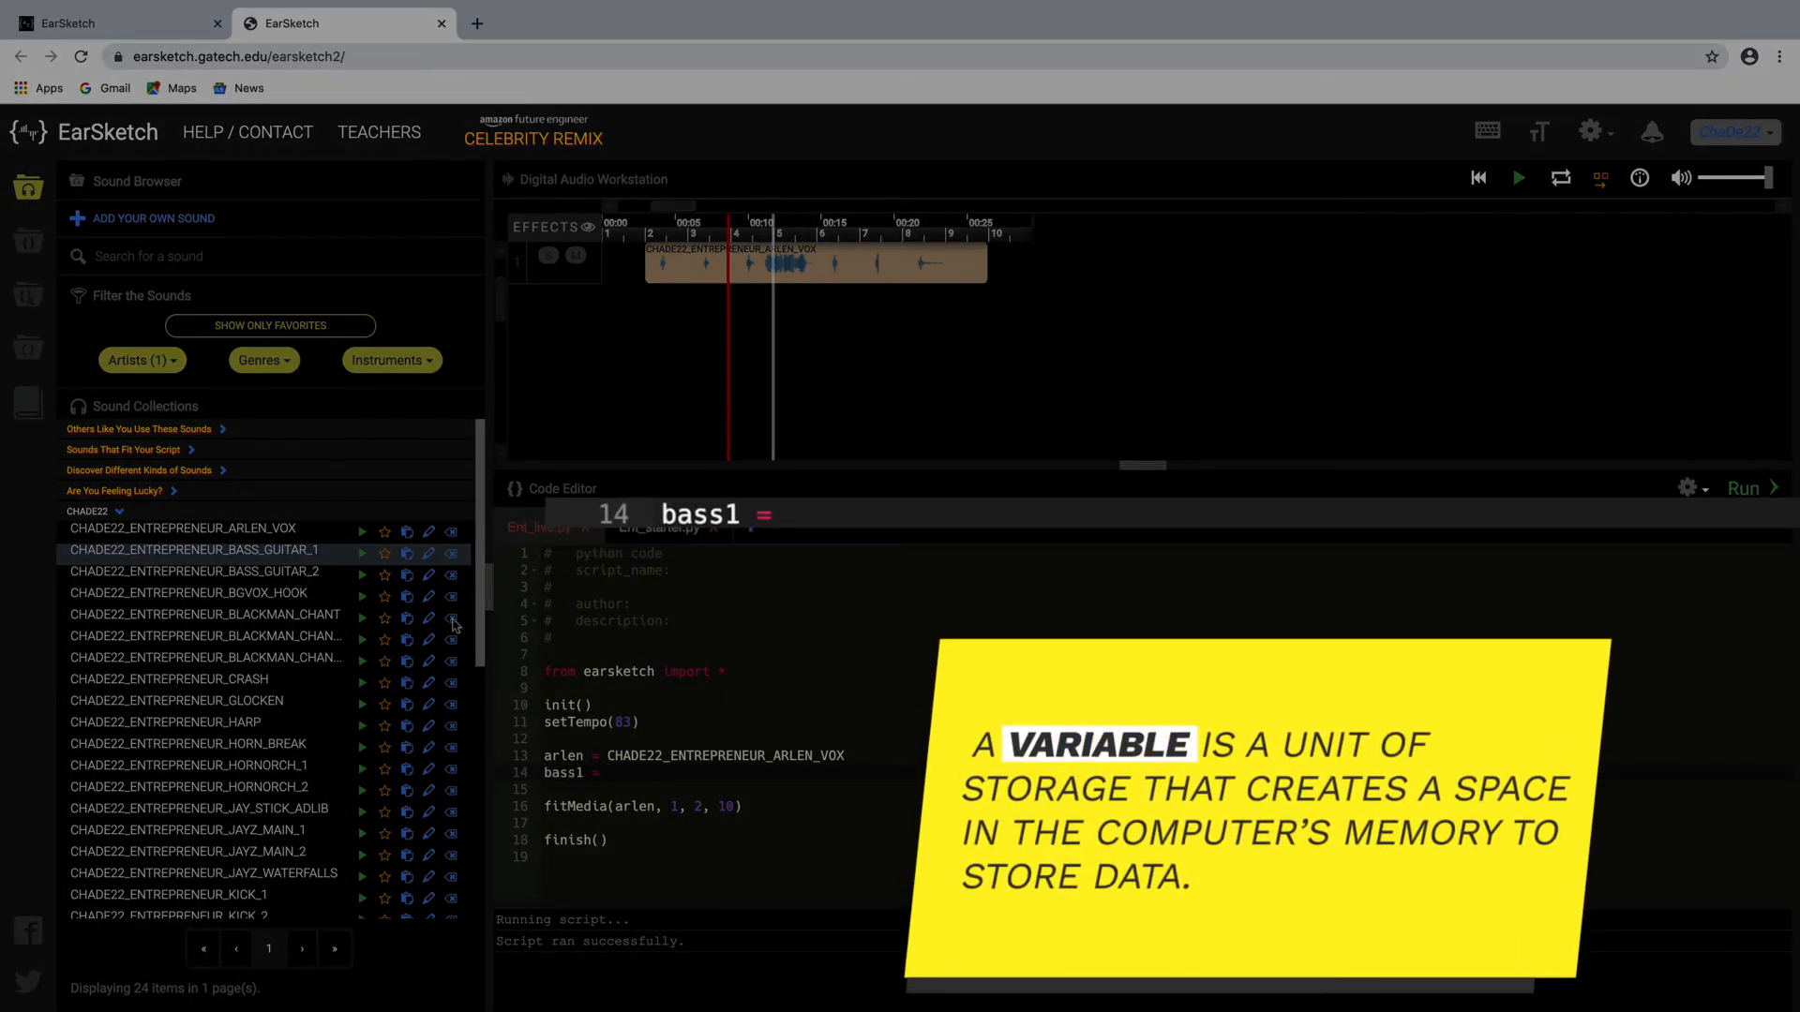
text(CHADE22_ENTREPRENEUR_BASS_GUITAR_1)
click(721, 839)
text(fitMedia(bass1, )
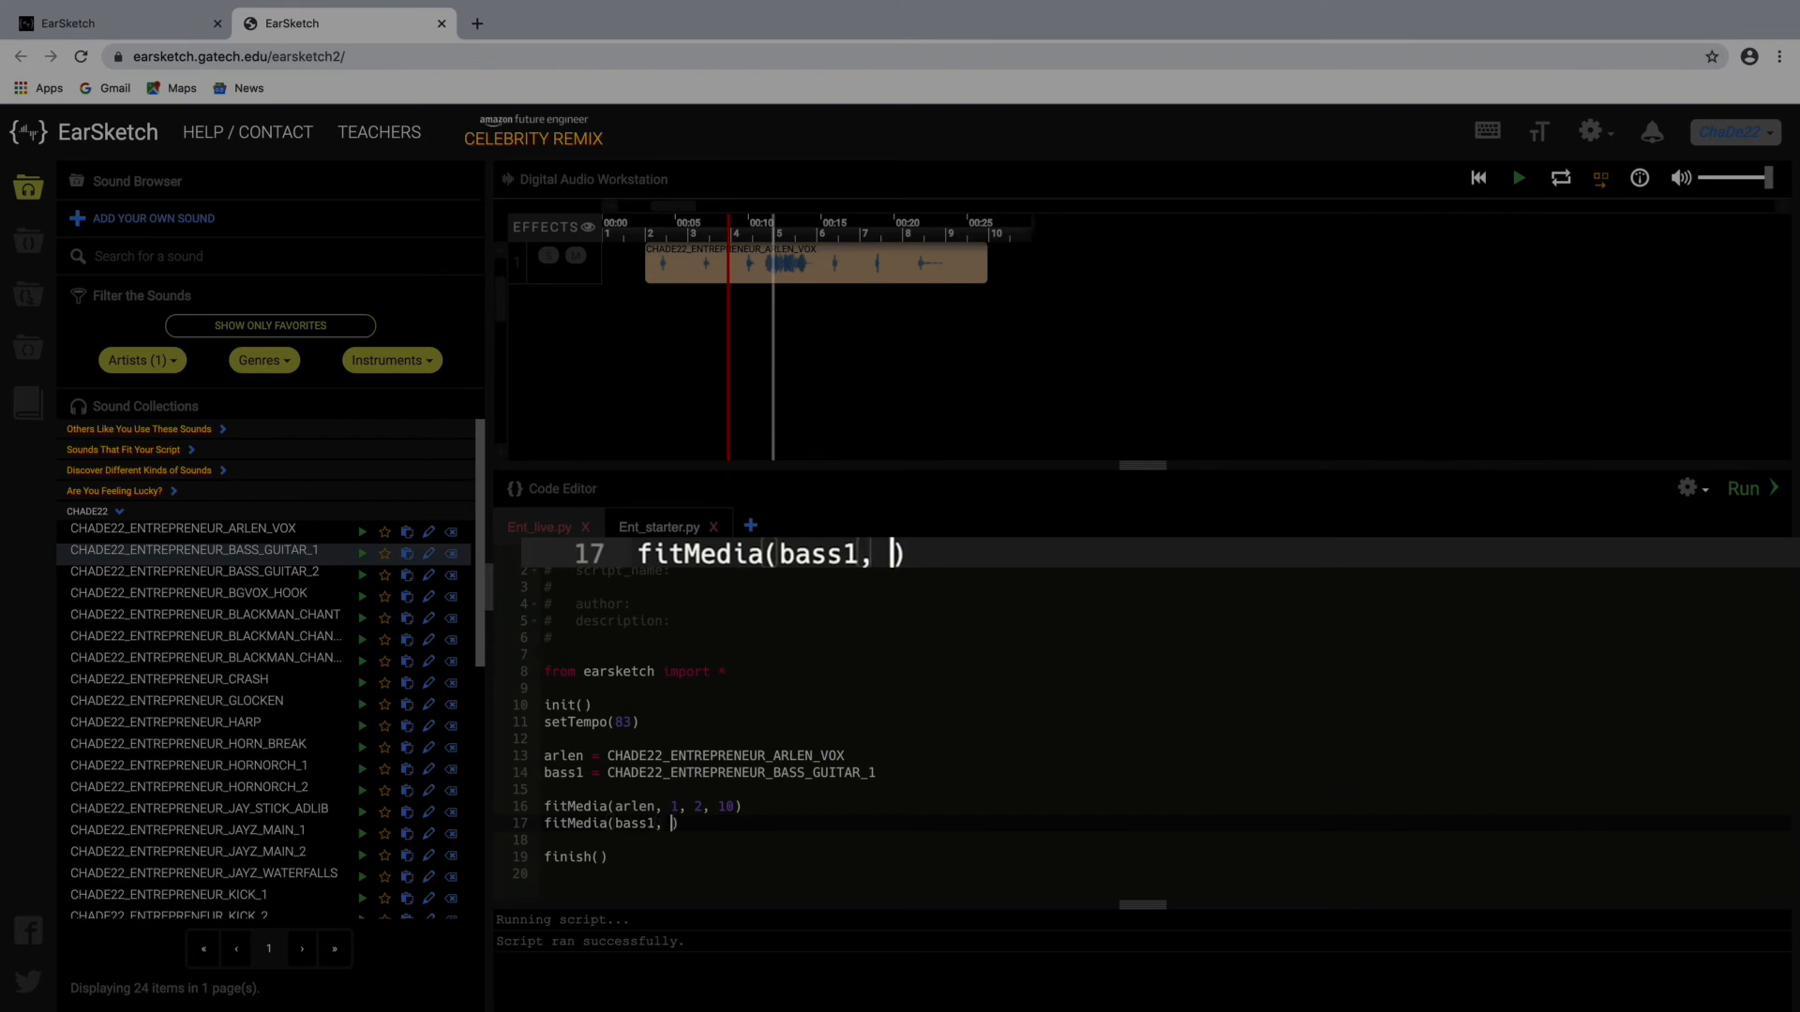
text(2,)
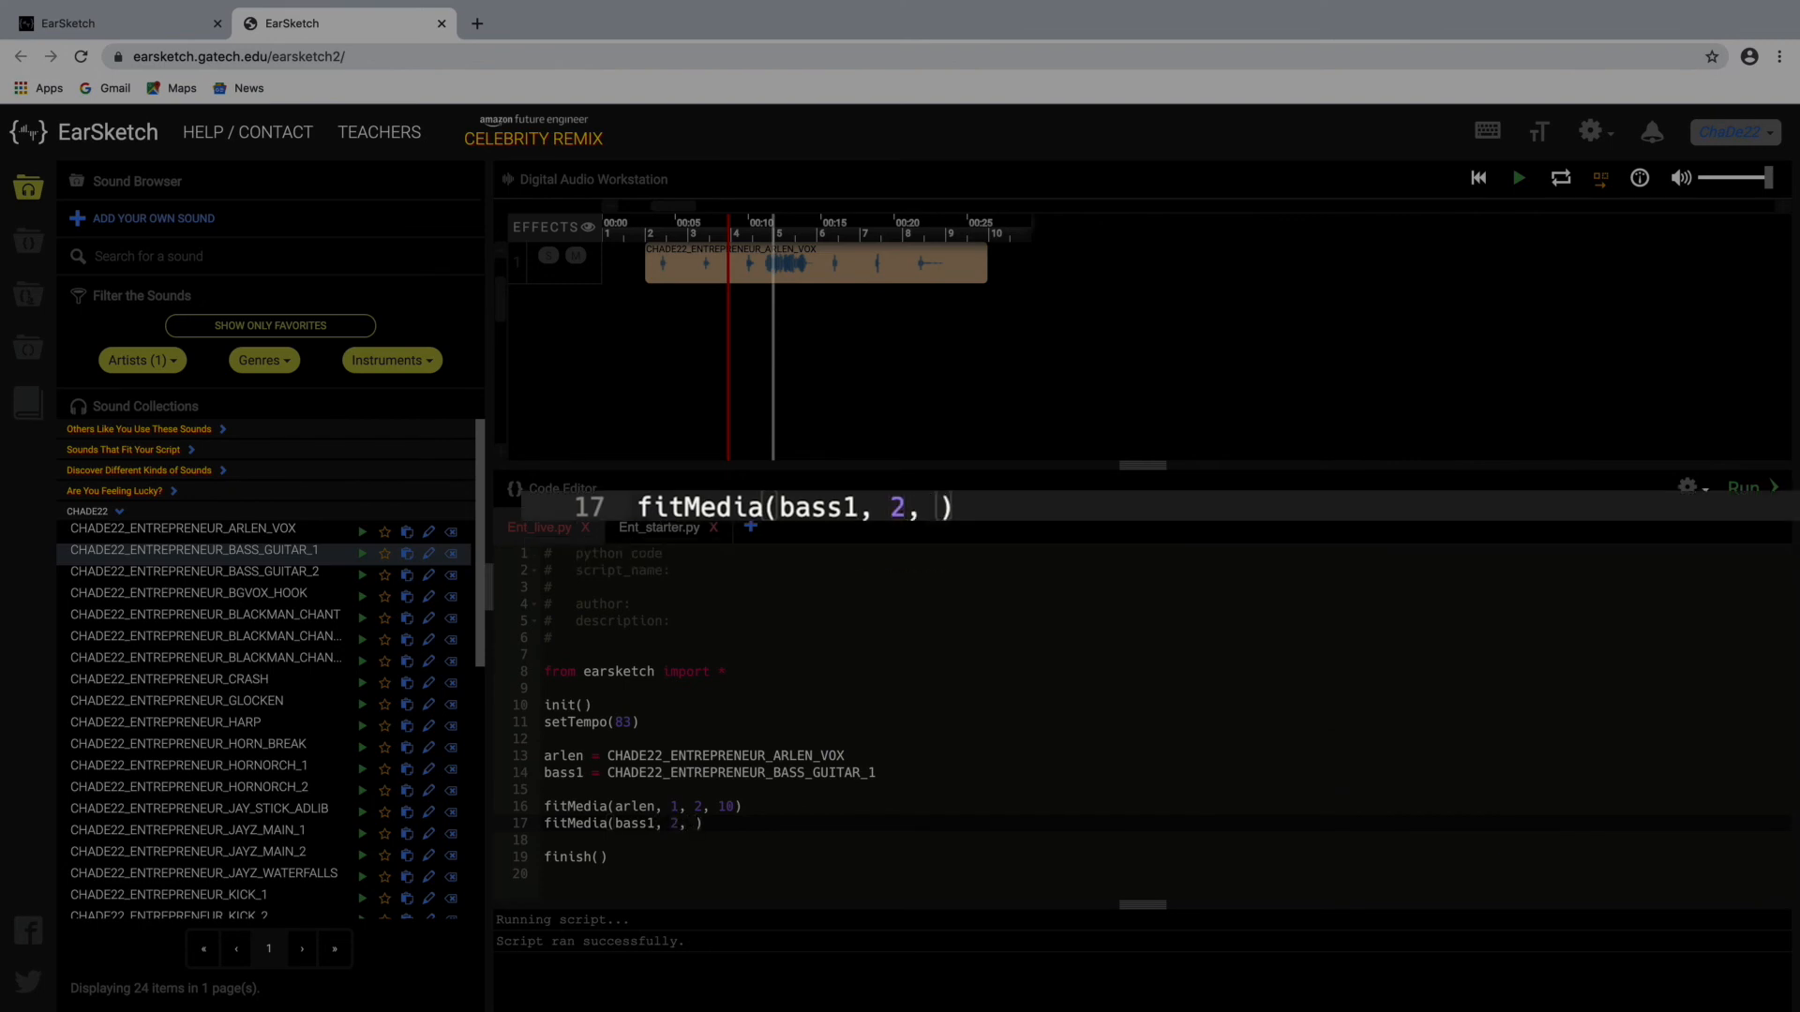
text(2, 10)
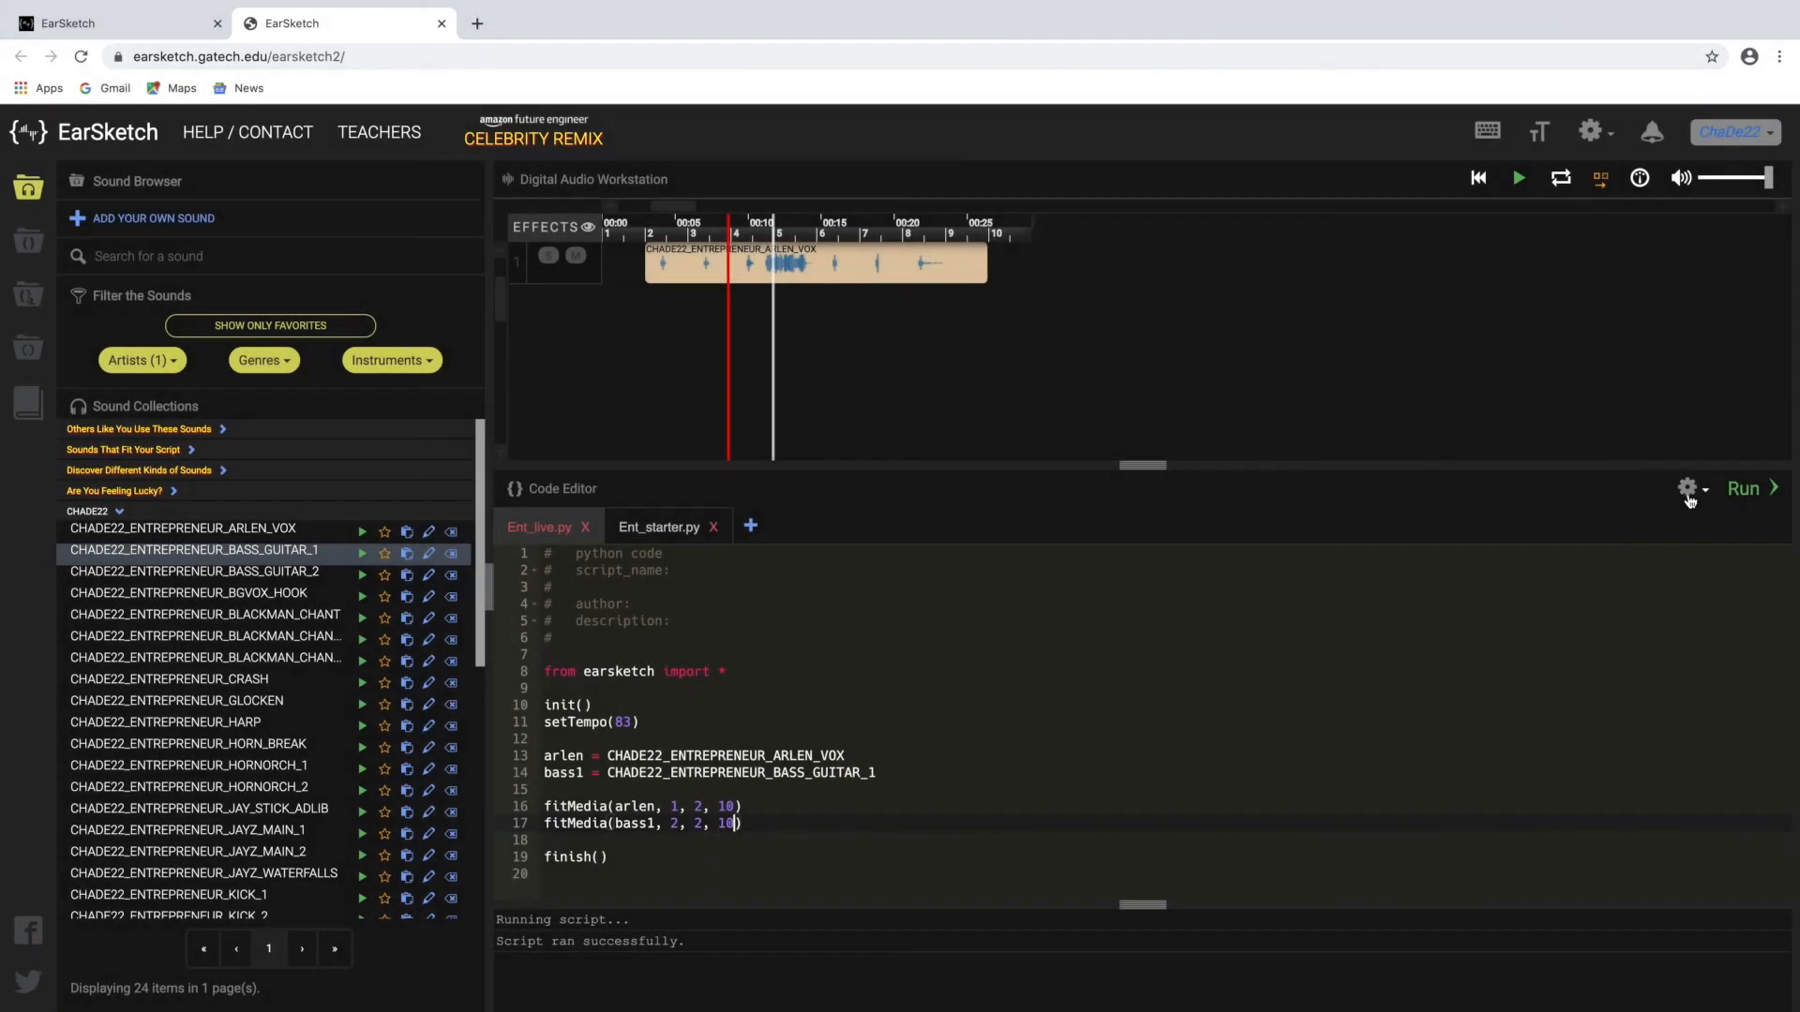
Run the two-track script and play the vocal with the bass guitar on track 2.
click(1743, 488)
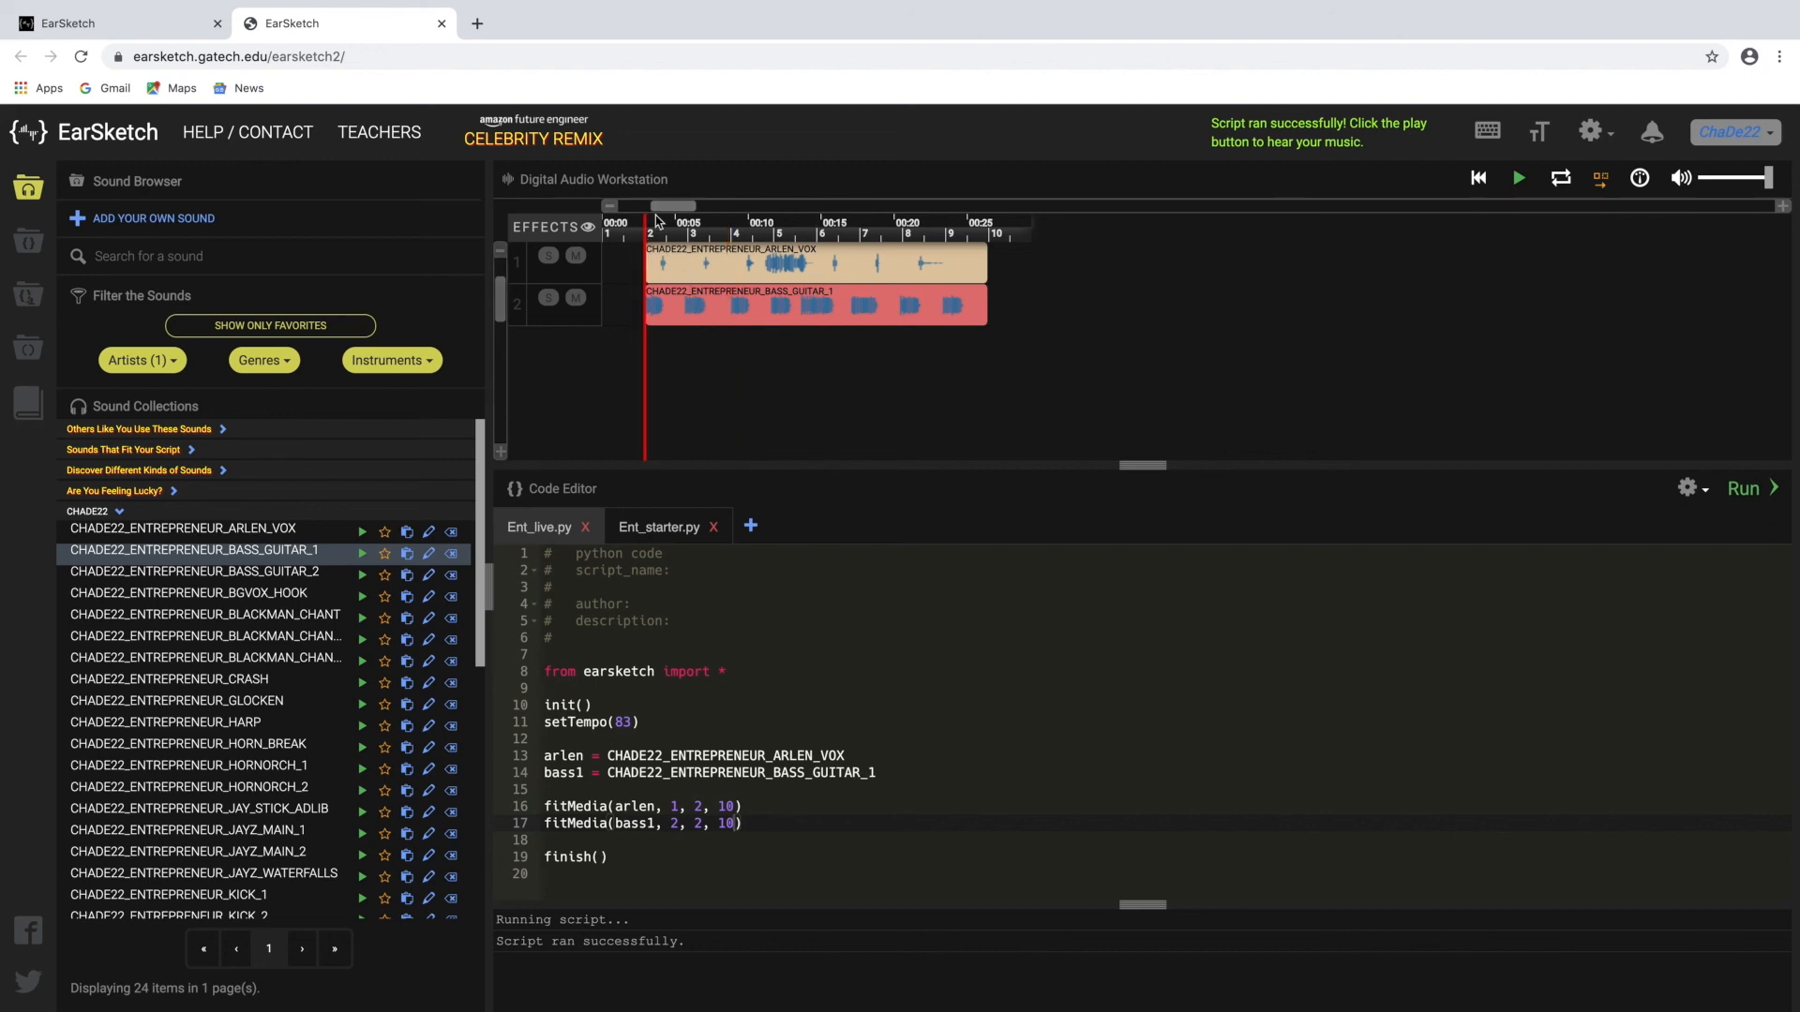
click(1518, 179)
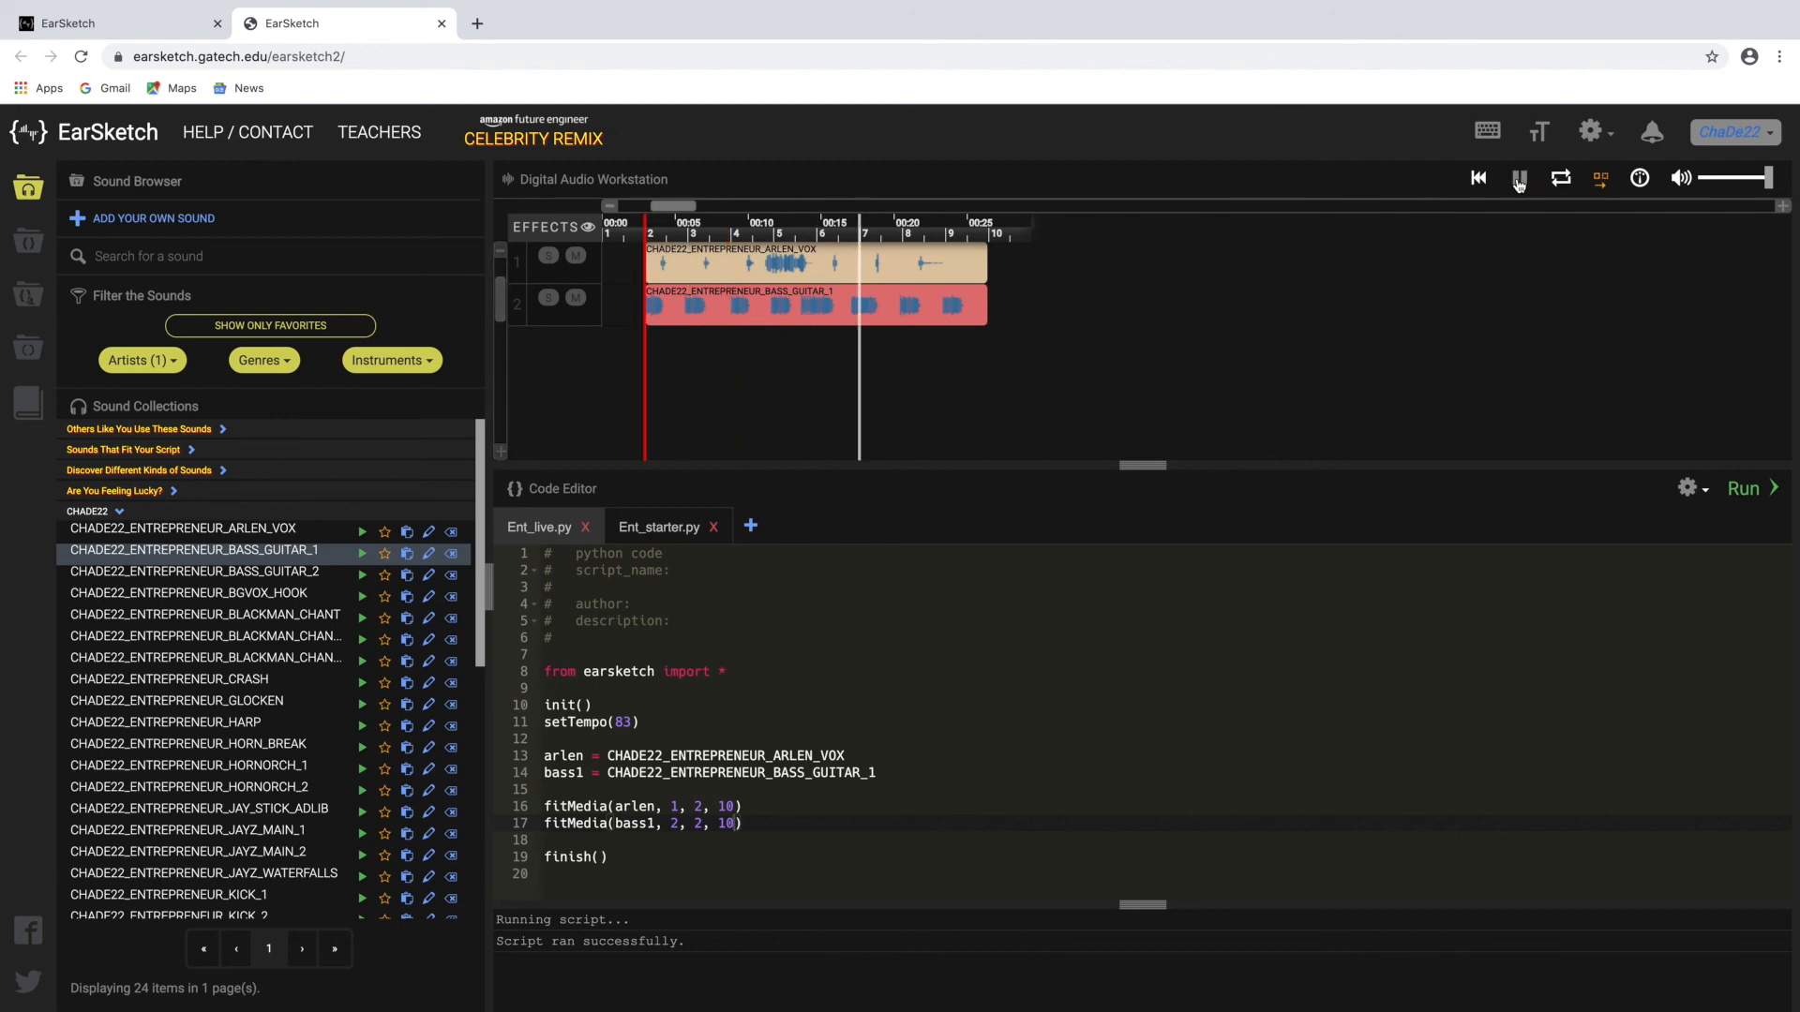
click(1518, 178)
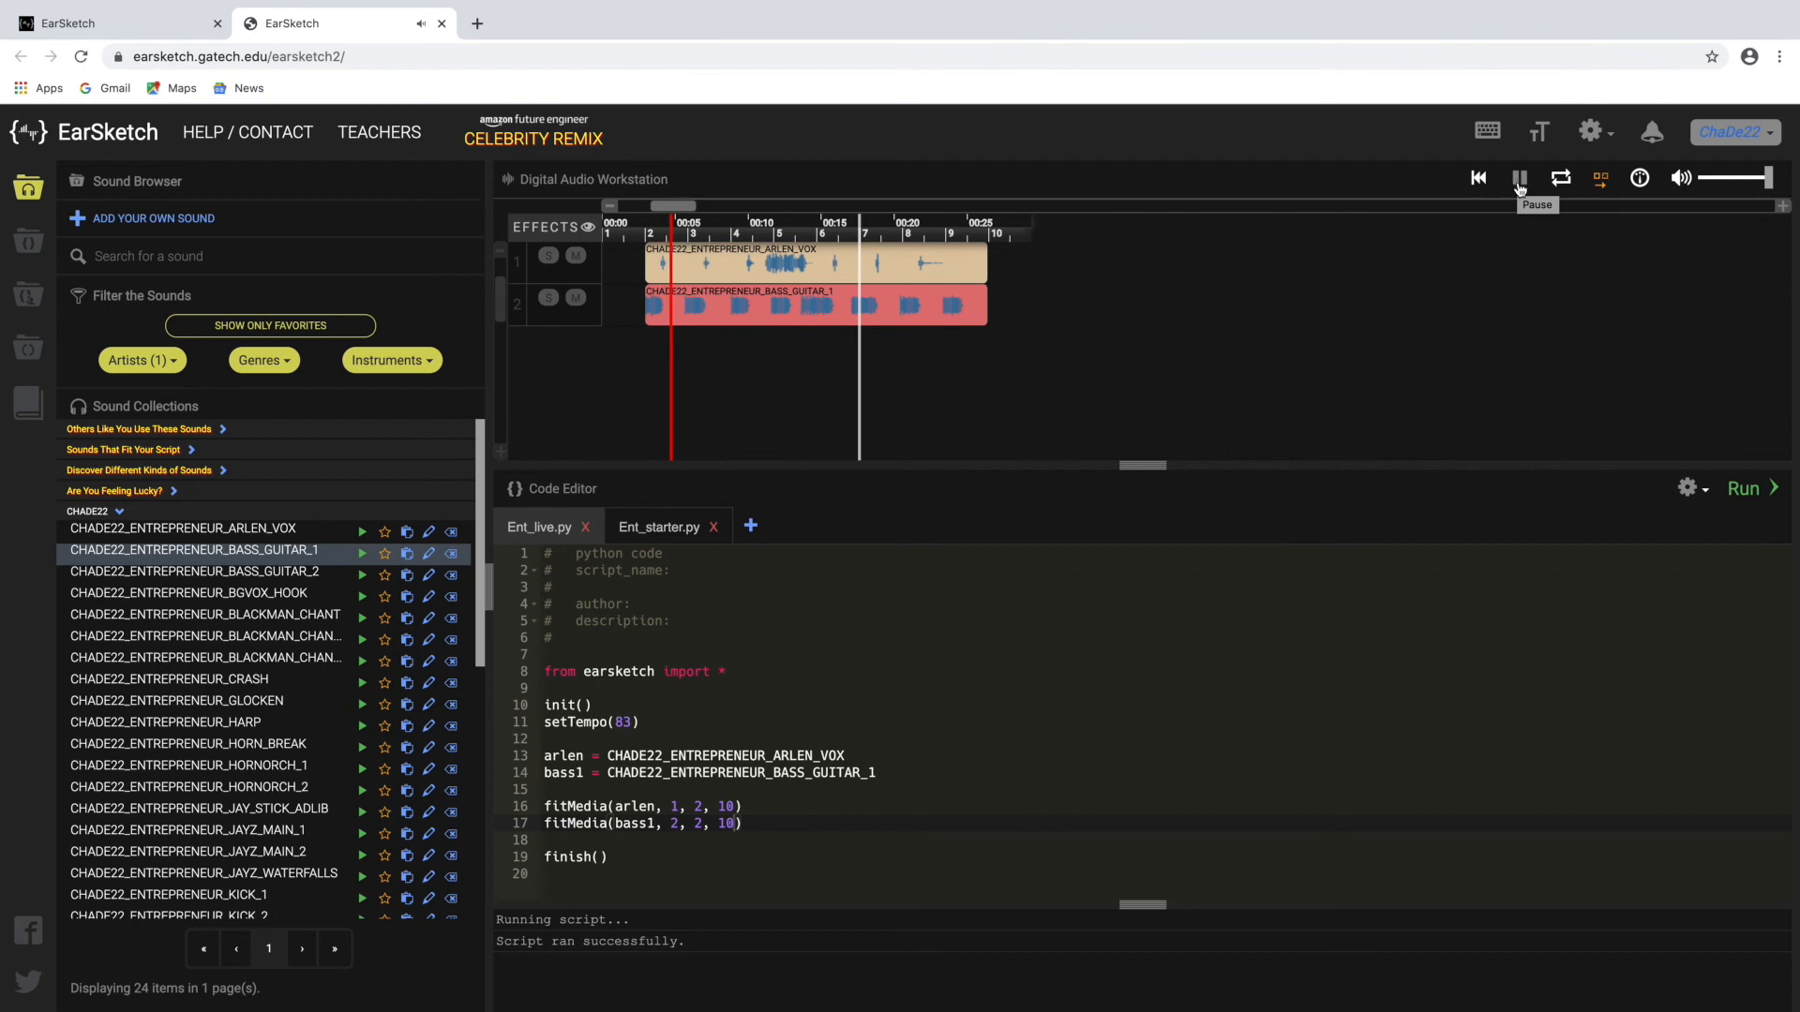